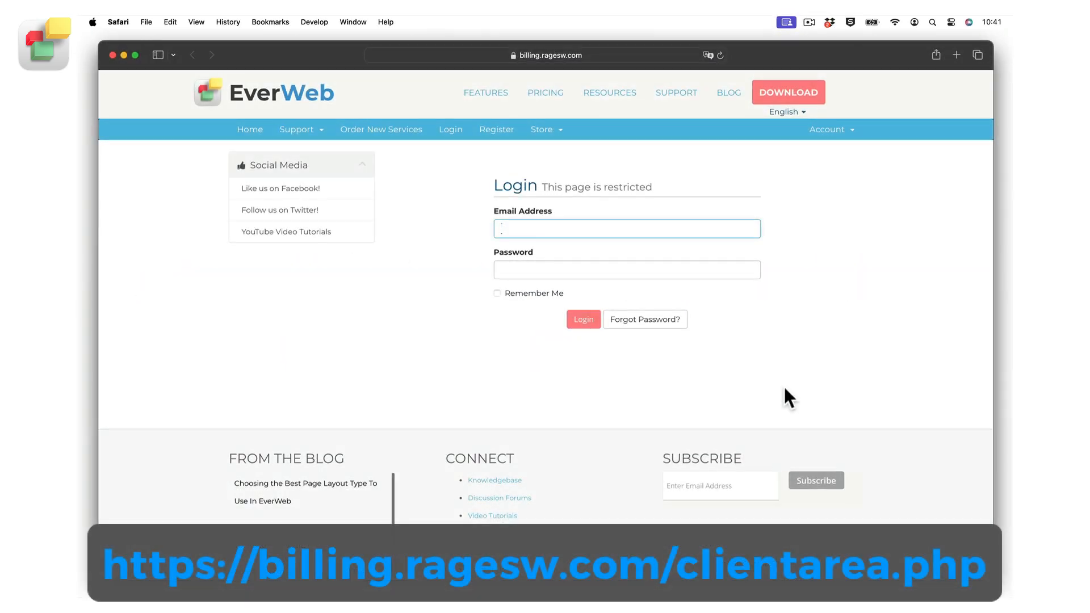
pyautogui.write('name.lastname@mydomain.com')
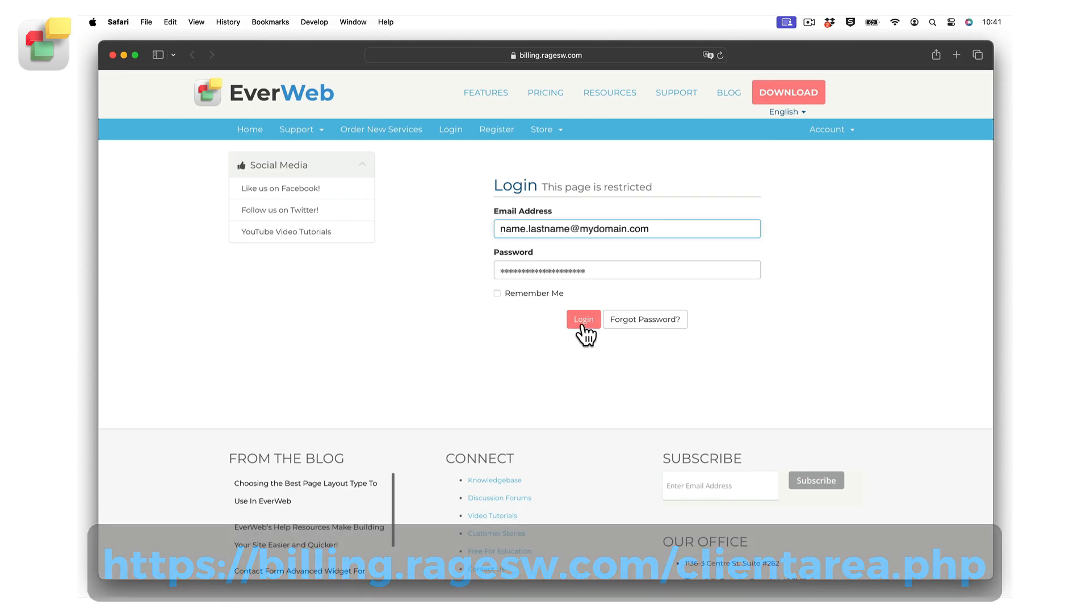
pyautogui.click(584, 320)
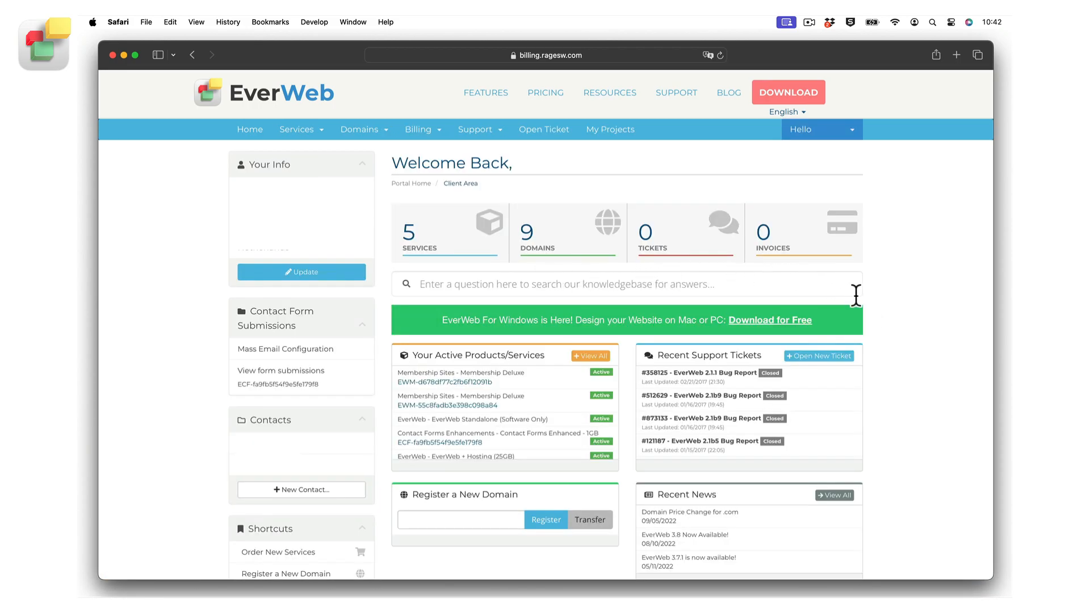
# - Go to Membership Sites > Manage All and show the Coupons list with UPGRADE, ALLTIME and GOGOLD
pyautogui.scroll(-3)
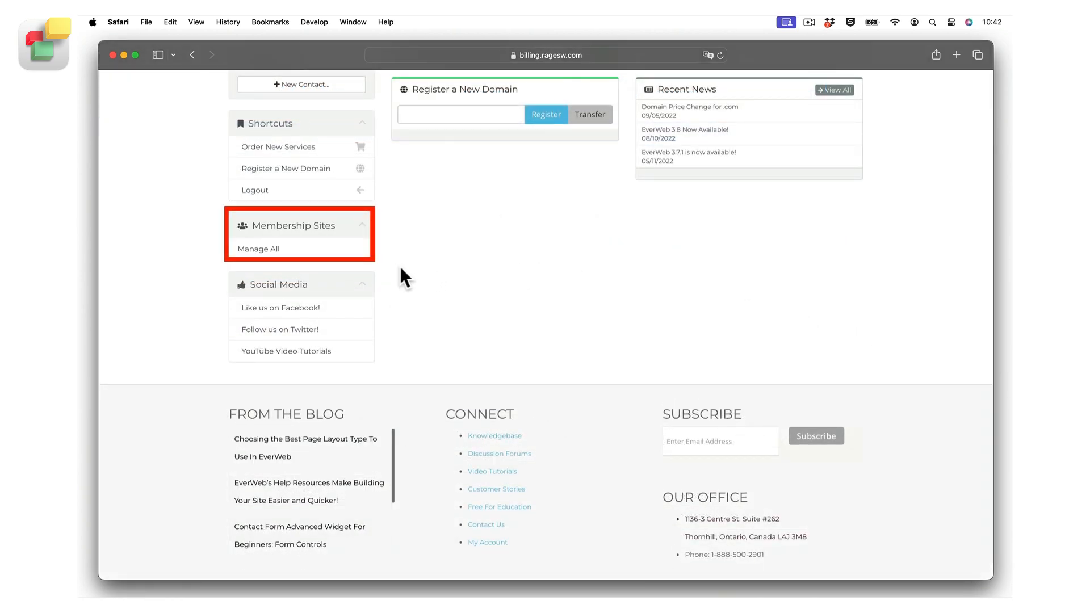
pyautogui.click(259, 249)
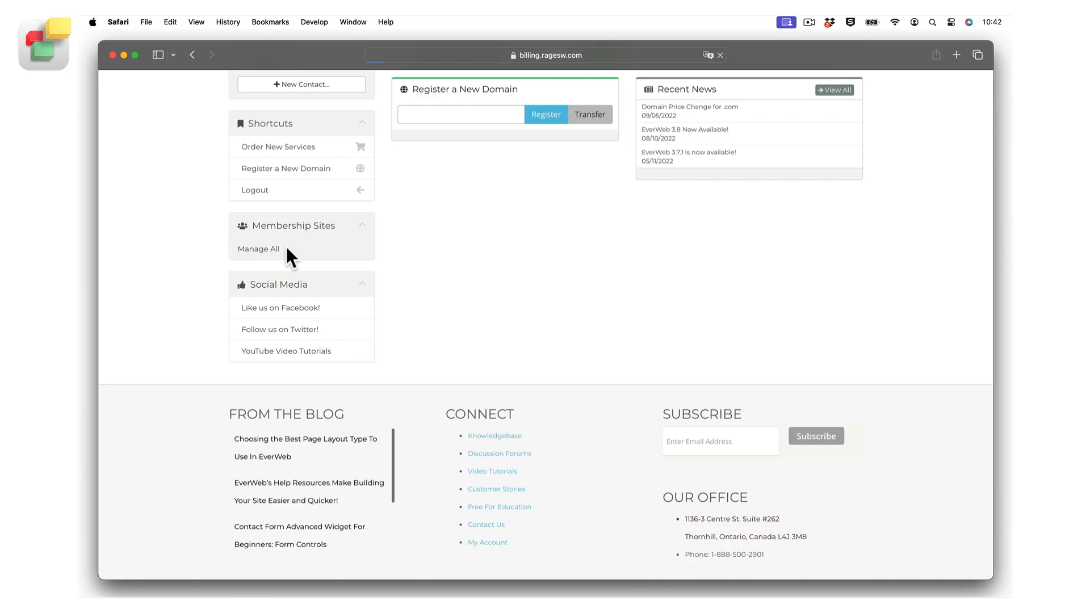
pyautogui.click(259, 249)
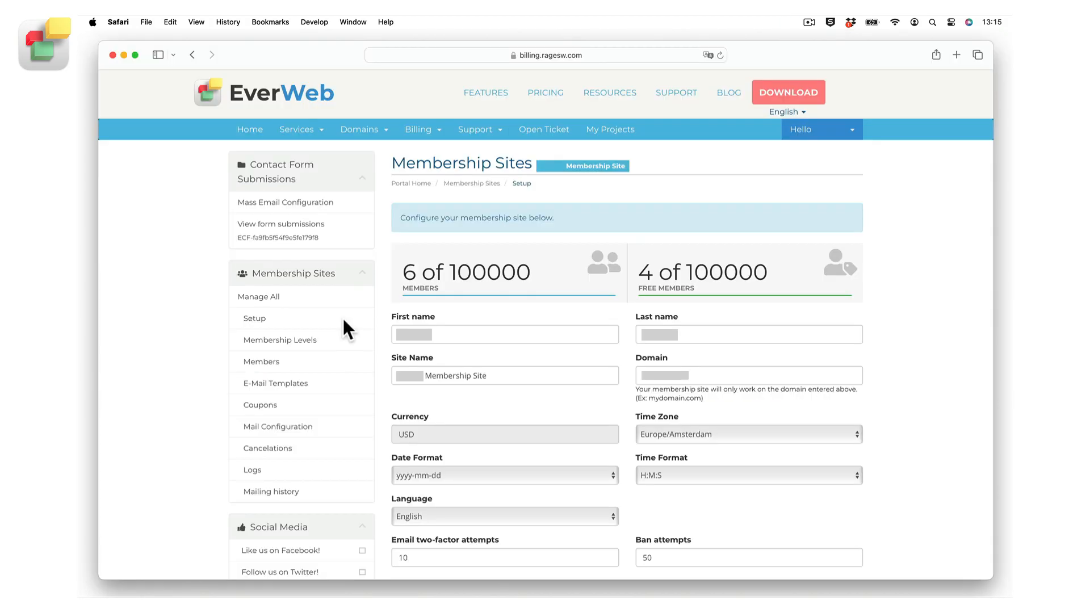
pyautogui.moveTo(340, 421)
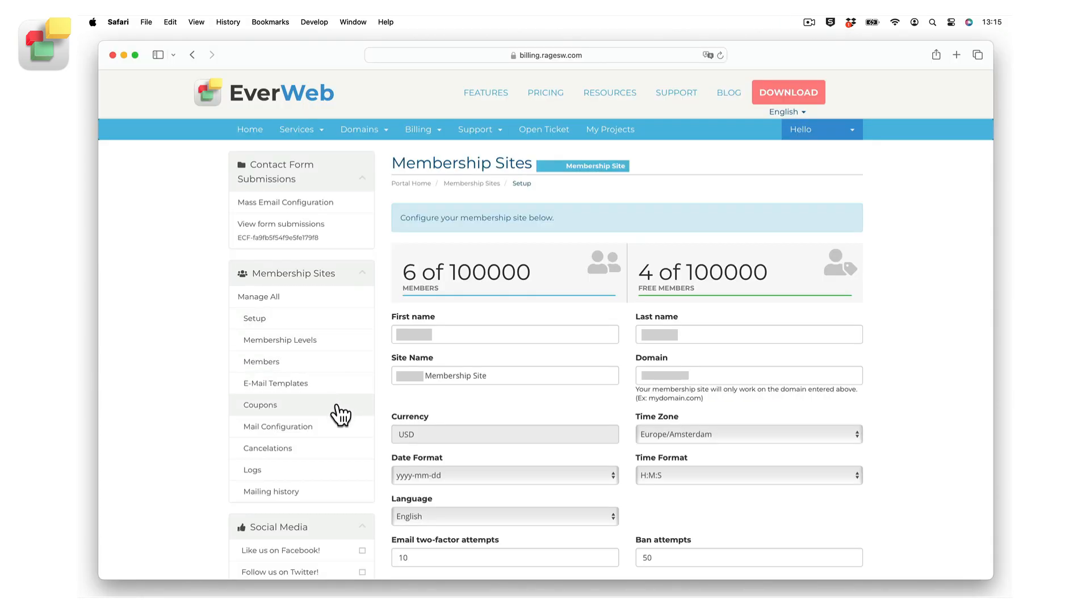
pyautogui.click(260, 404)
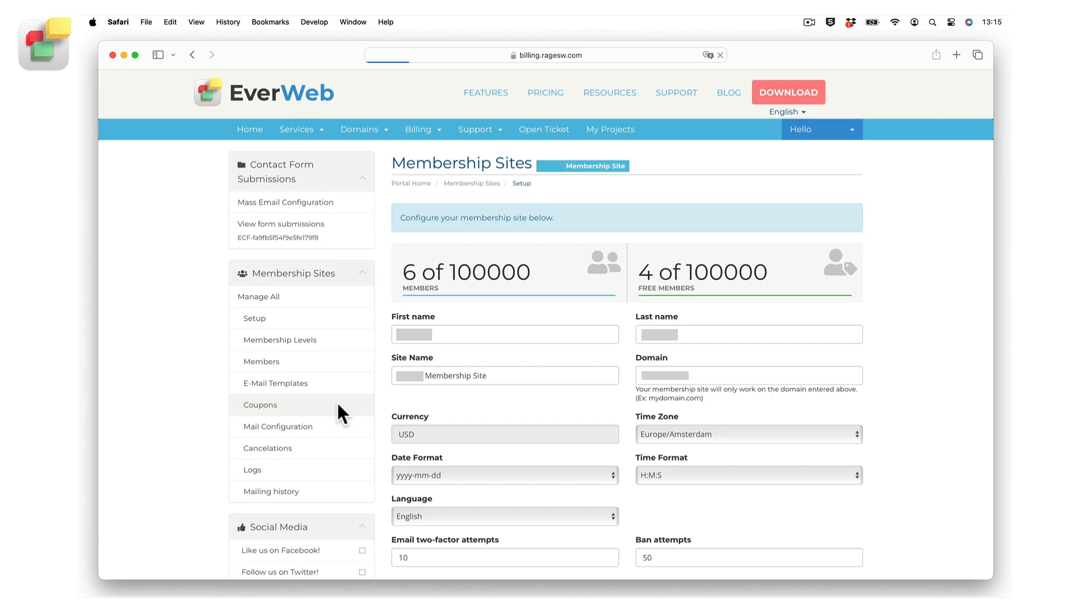
pyautogui.click(260, 404)
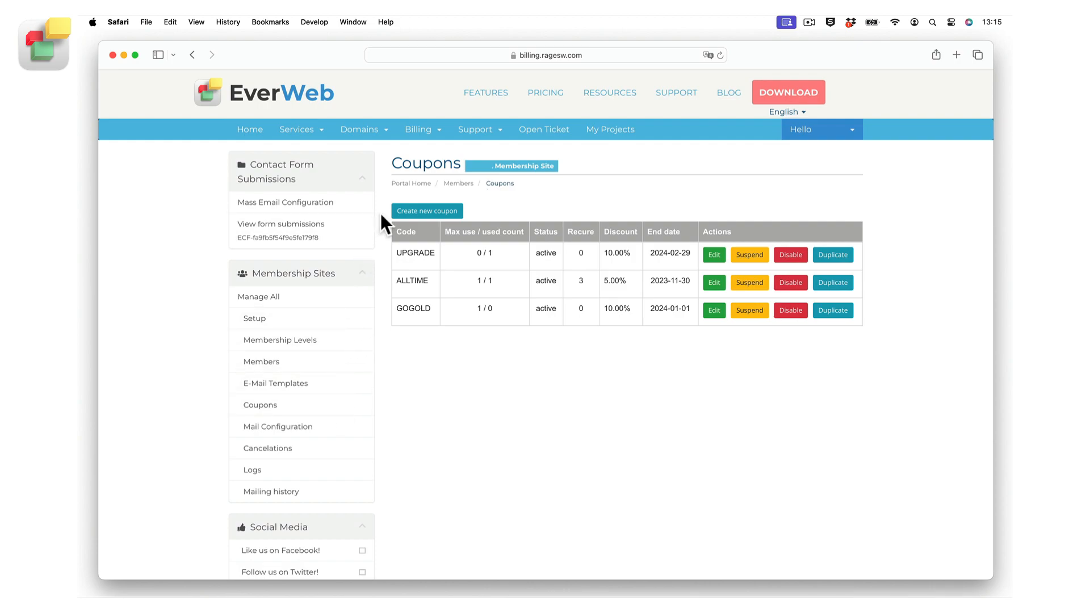
# - Start a new coupon with the code PROMO1
pyautogui.click(427, 211)
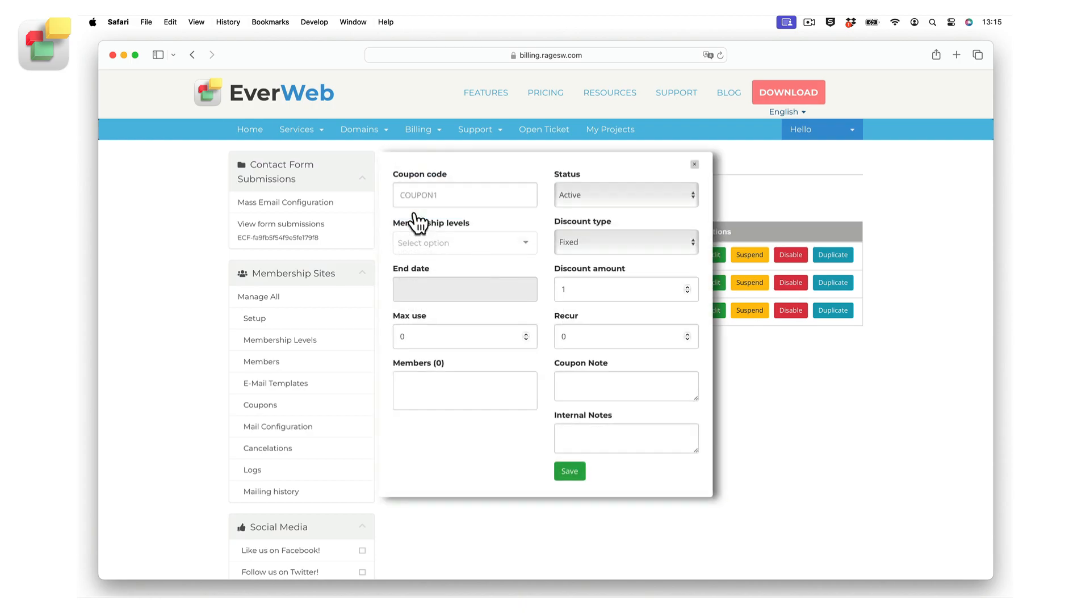
pyautogui.moveTo(755, 523)
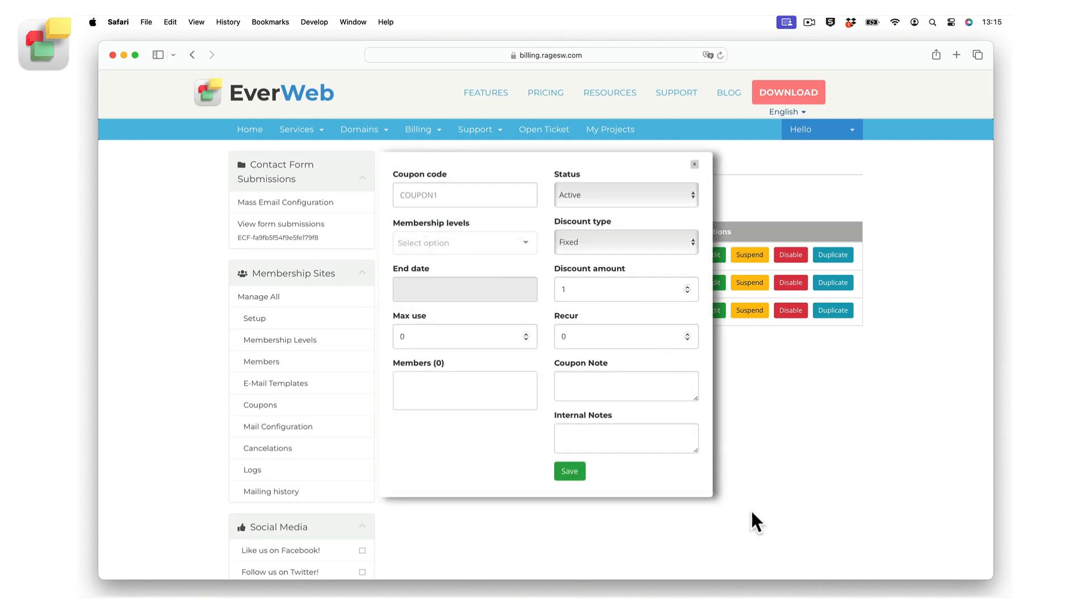
pyautogui.click(463, 195)
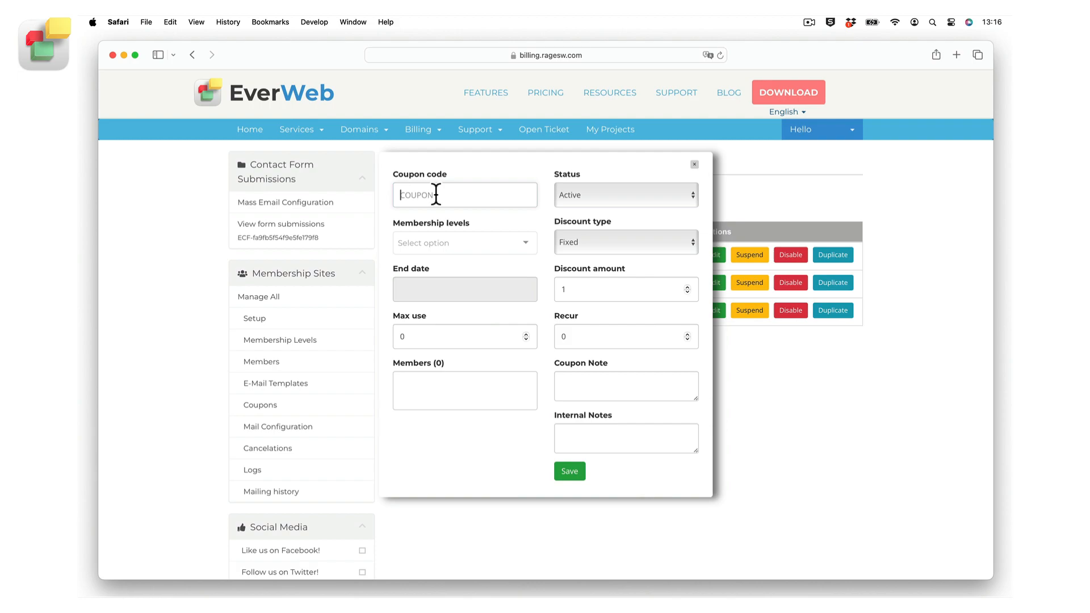
pyautogui.write('PROMO1')
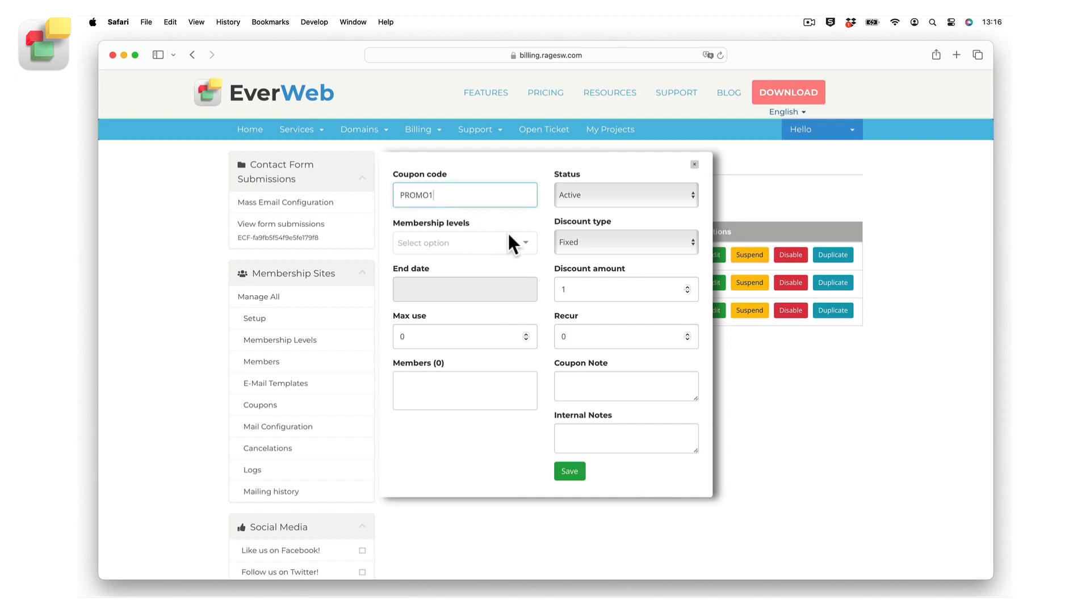
# - Apply it to the Free and Silver levels, end date 2023-12-31, max use 1
pyautogui.click(465, 243)
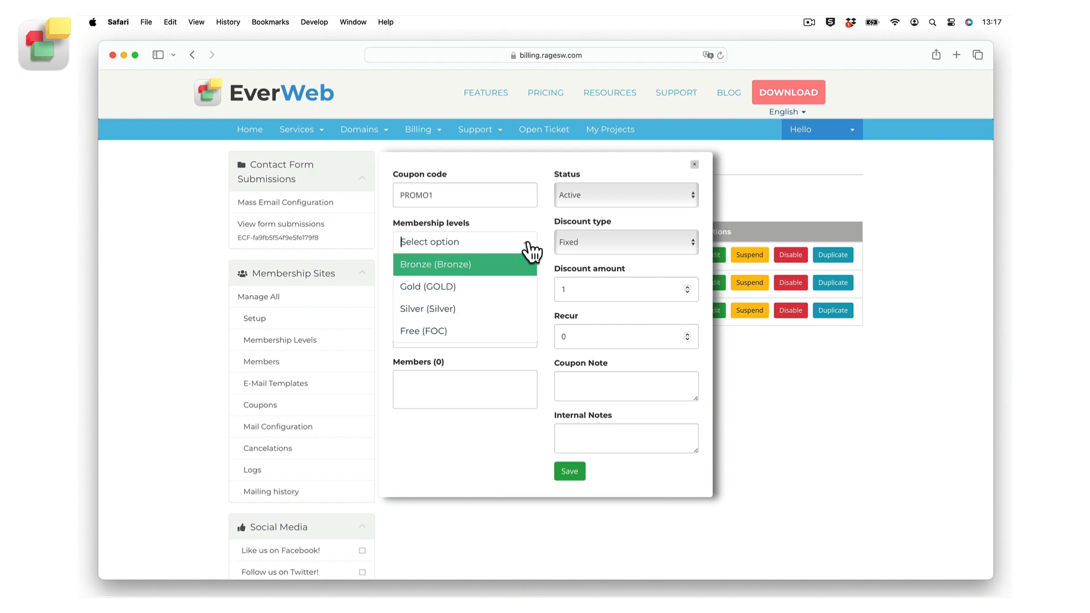
pyautogui.click(423, 330)
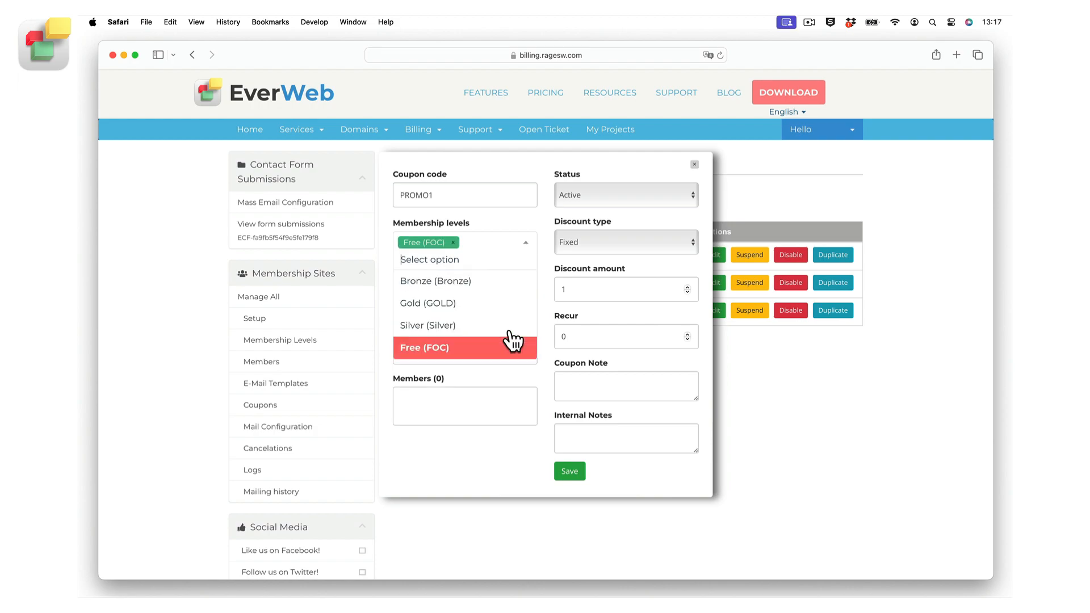
pyautogui.click(427, 325)
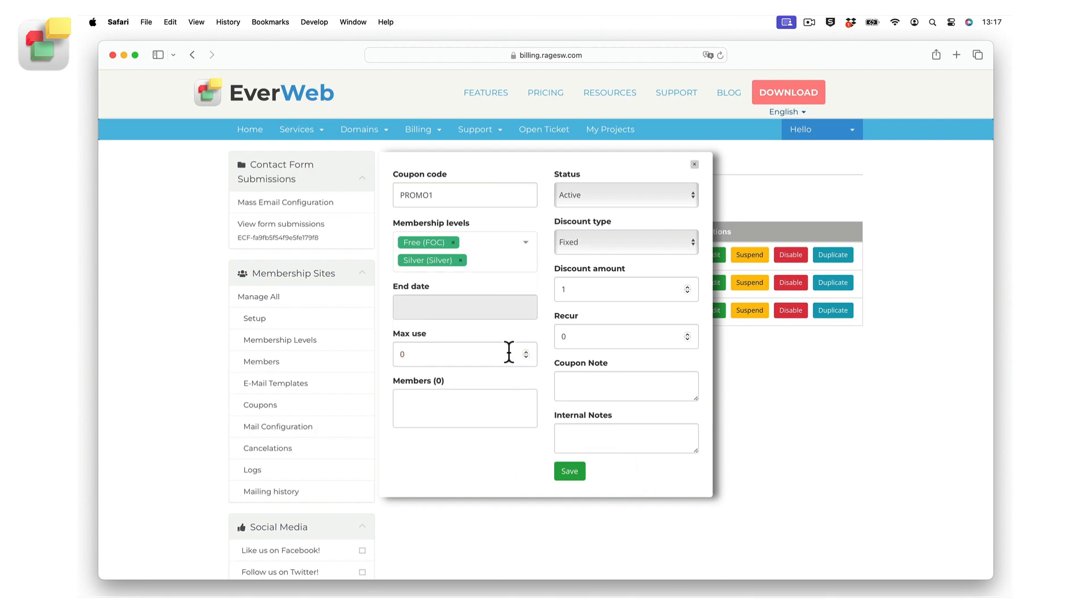
pyautogui.click(465, 307)
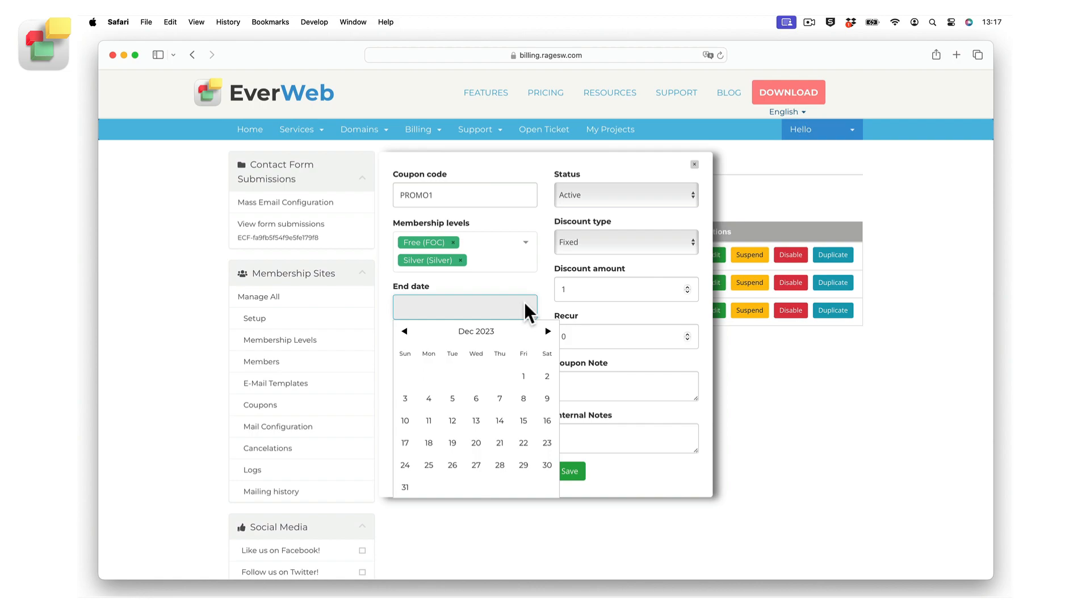
pyautogui.click(404, 487)
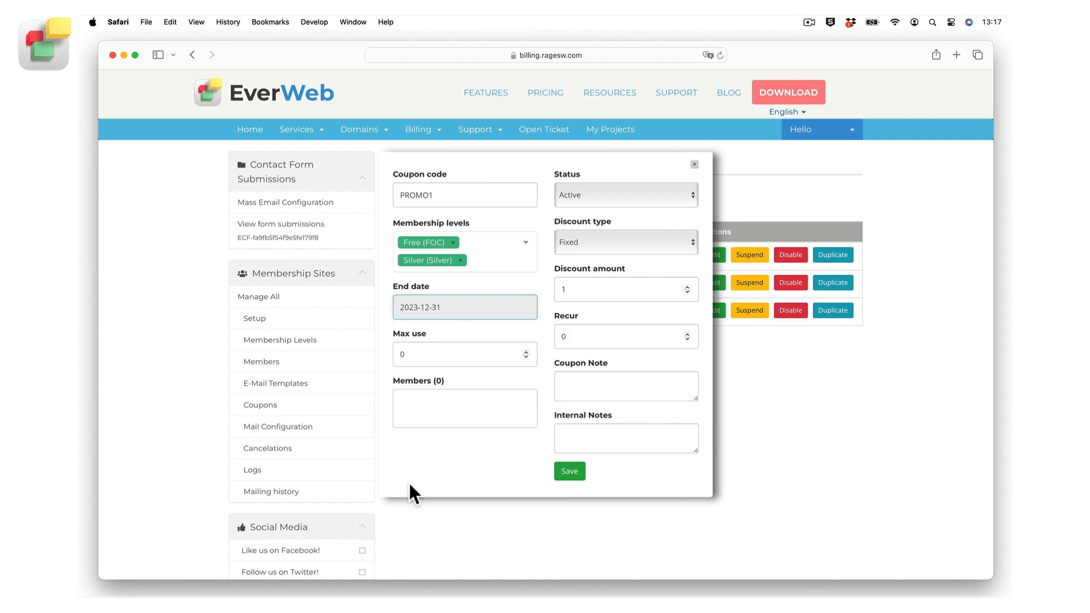
pyautogui.write('1')
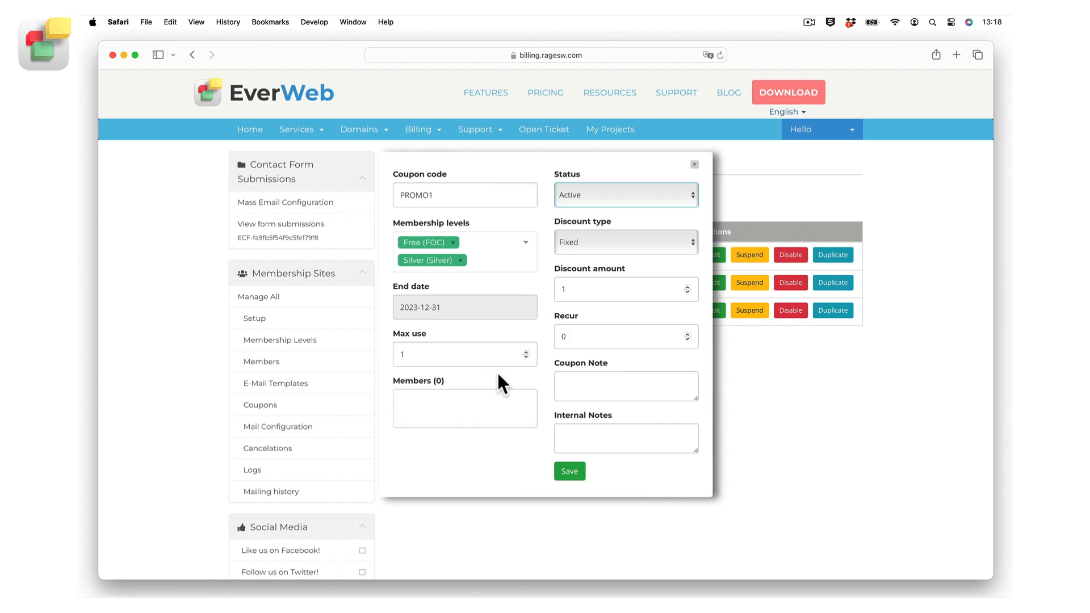
pyautogui.moveTo(438, 443)
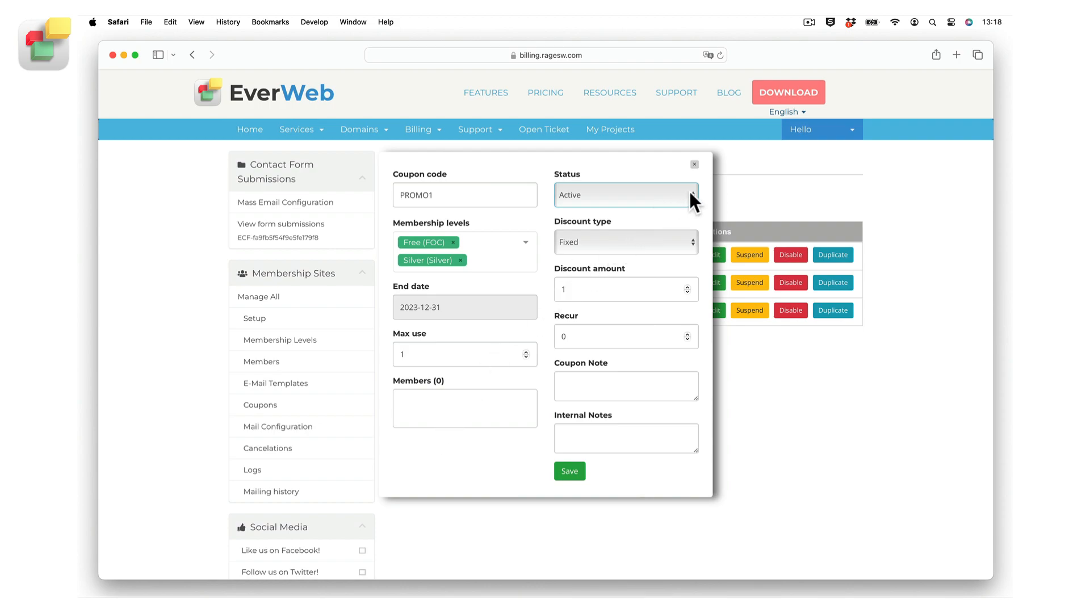
# - Keep status Active and discount type Fixed, and set the discount amount to 5
pyautogui.click(625, 195)
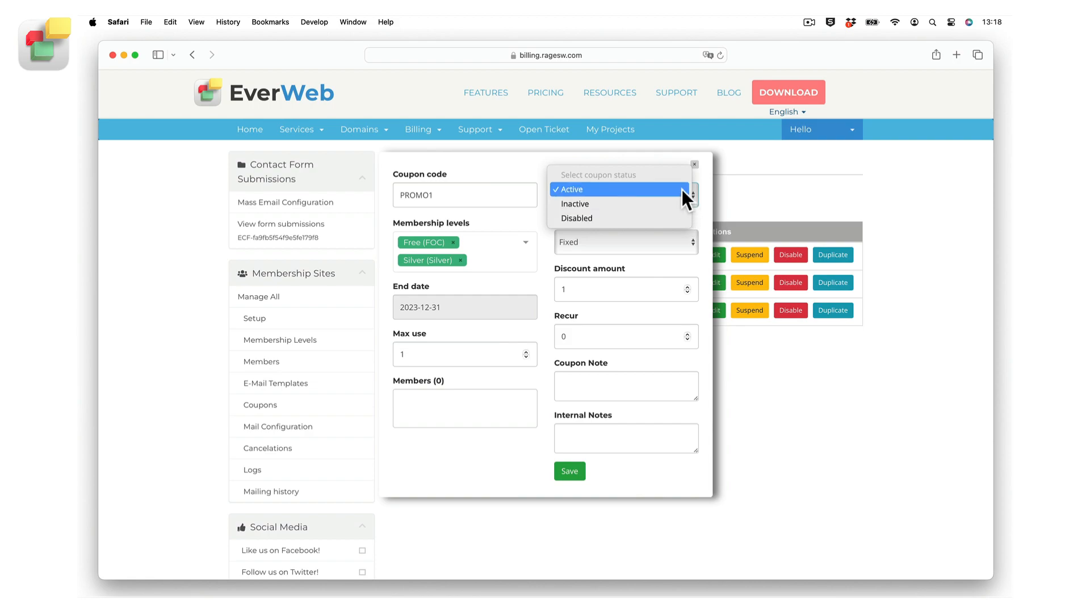
pyautogui.click(620, 189)
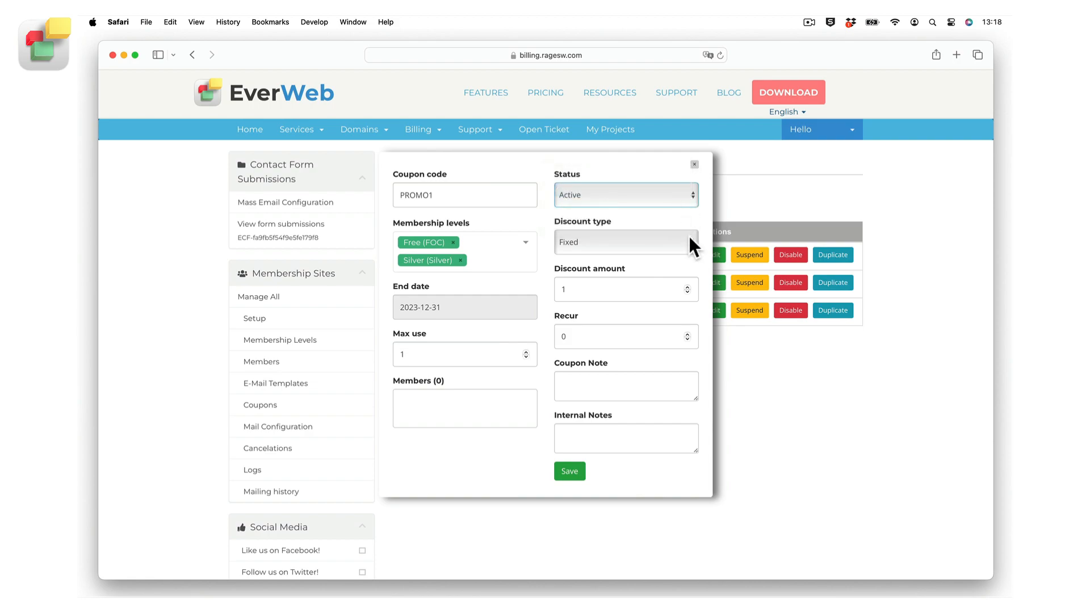
pyautogui.moveTo(697, 253)
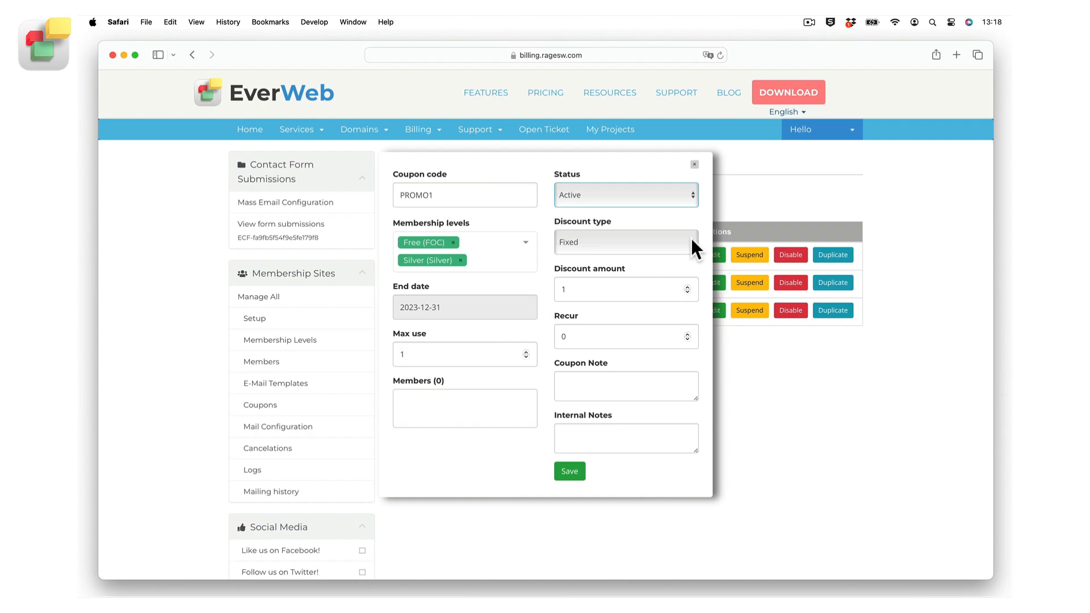
pyautogui.click(626, 242)
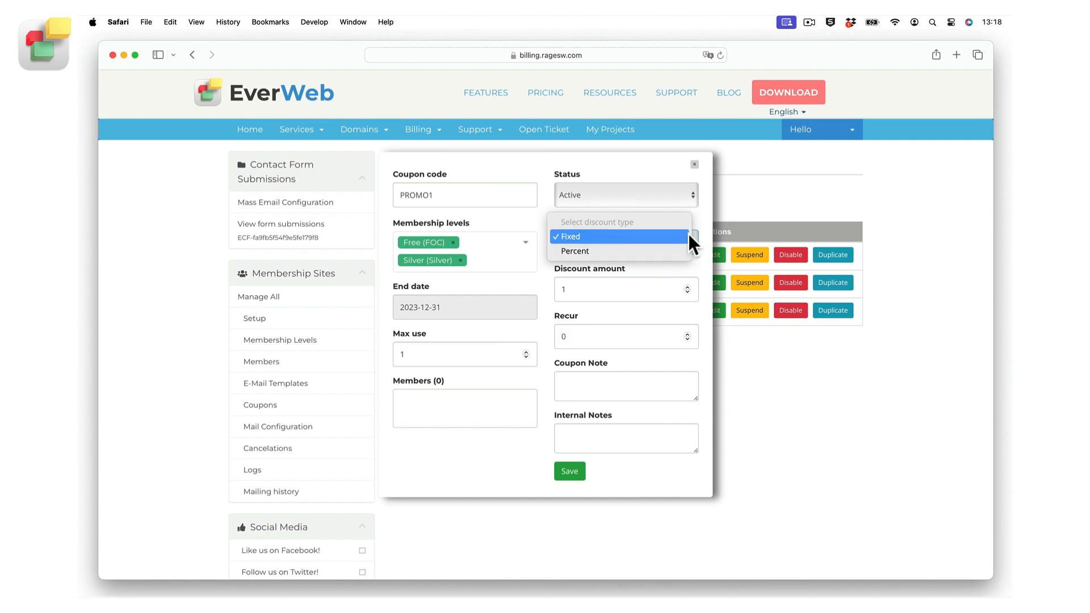
pyautogui.click(569, 236)
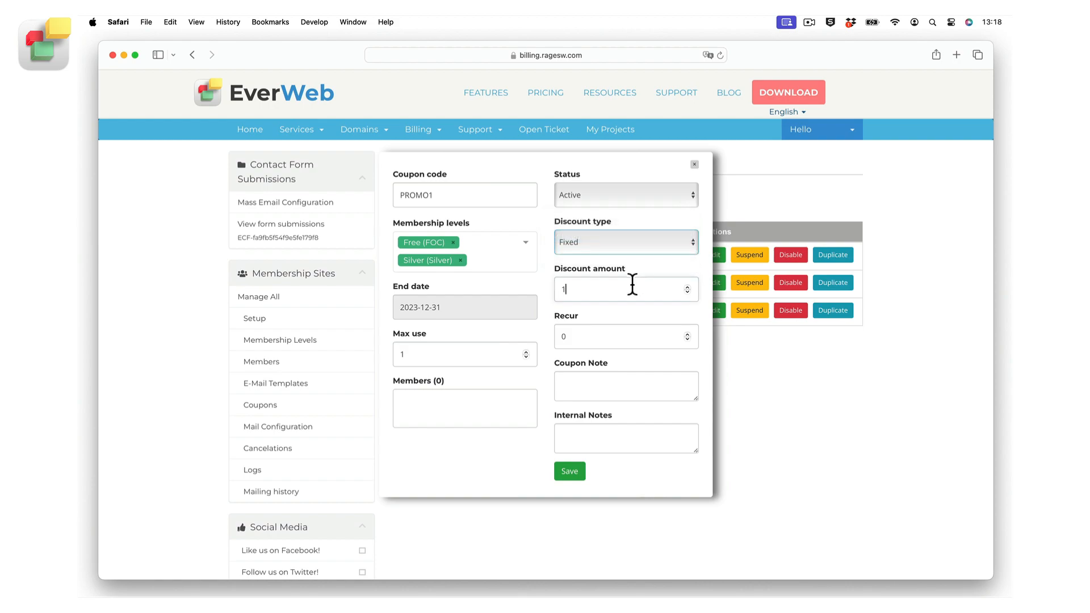
pyautogui.click(625, 289)
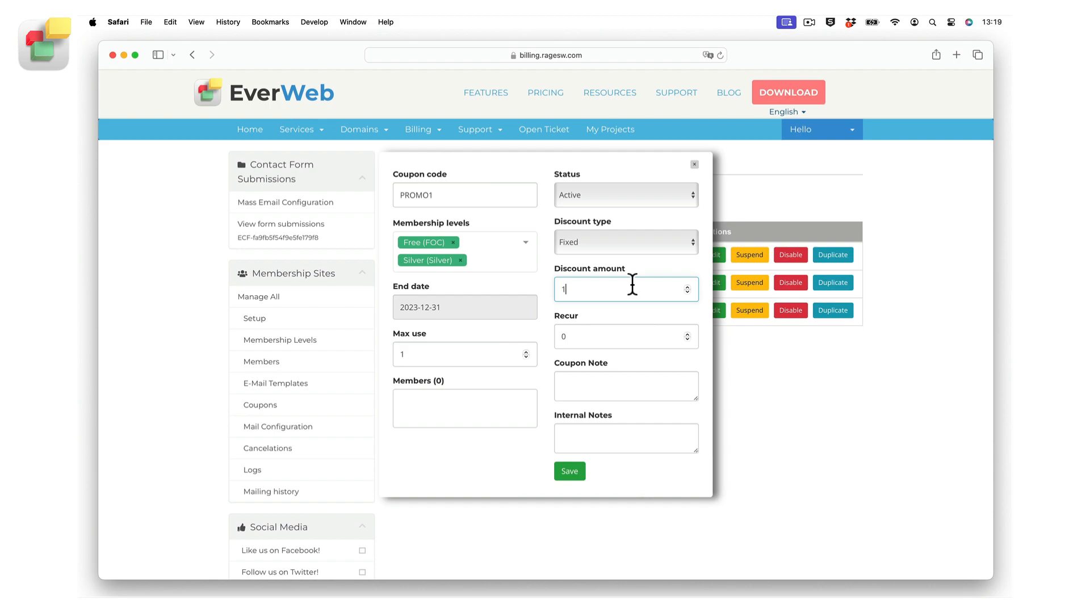
pyautogui.write('5')
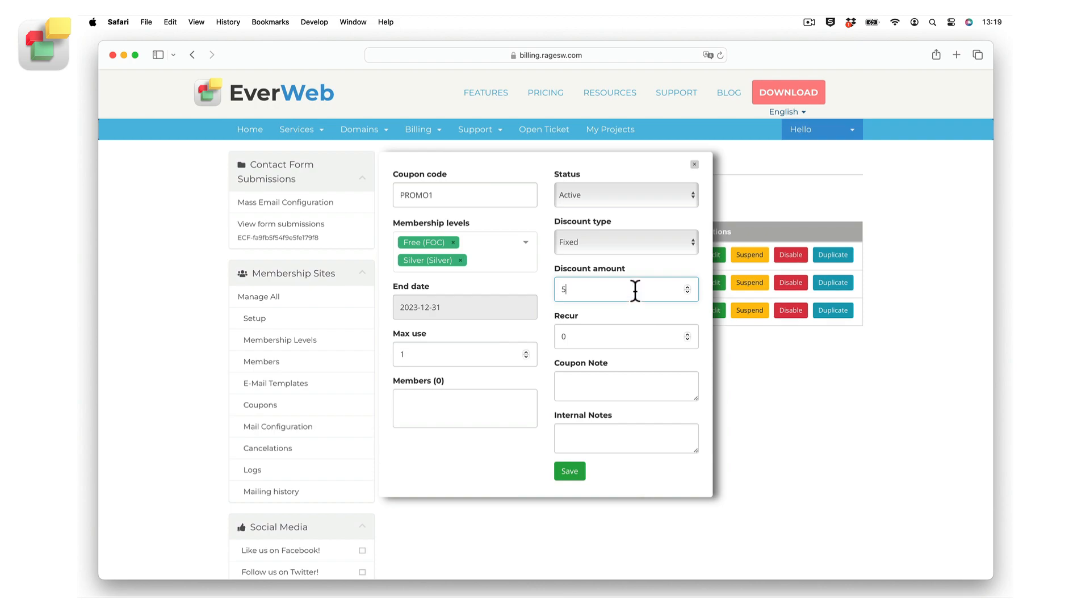
# - Try the percent discount type, then set it back to Fixed
pyautogui.click(626, 242)
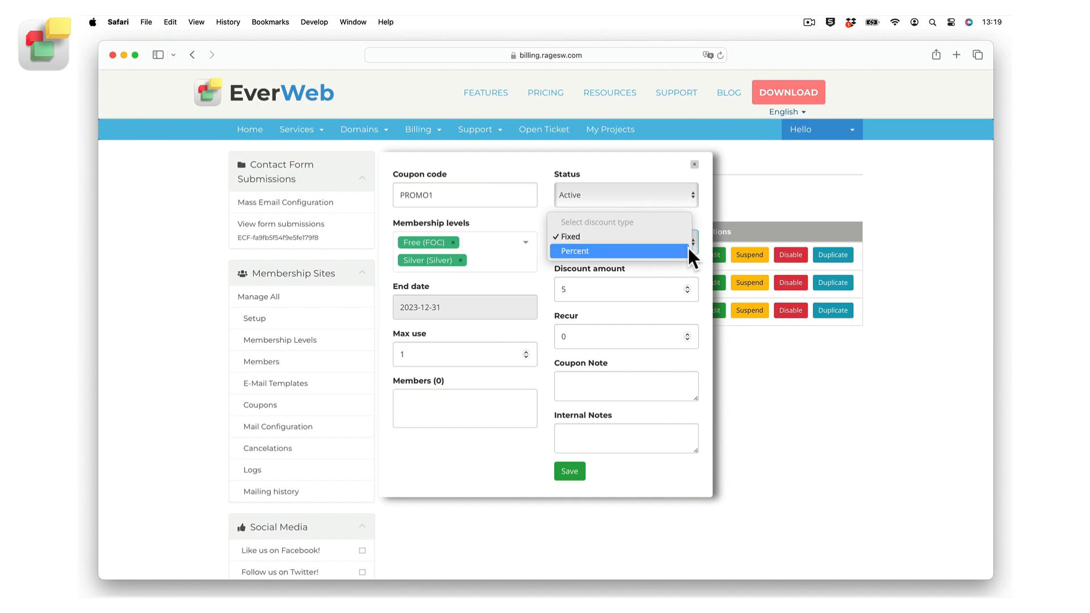
pyautogui.click(597, 251)
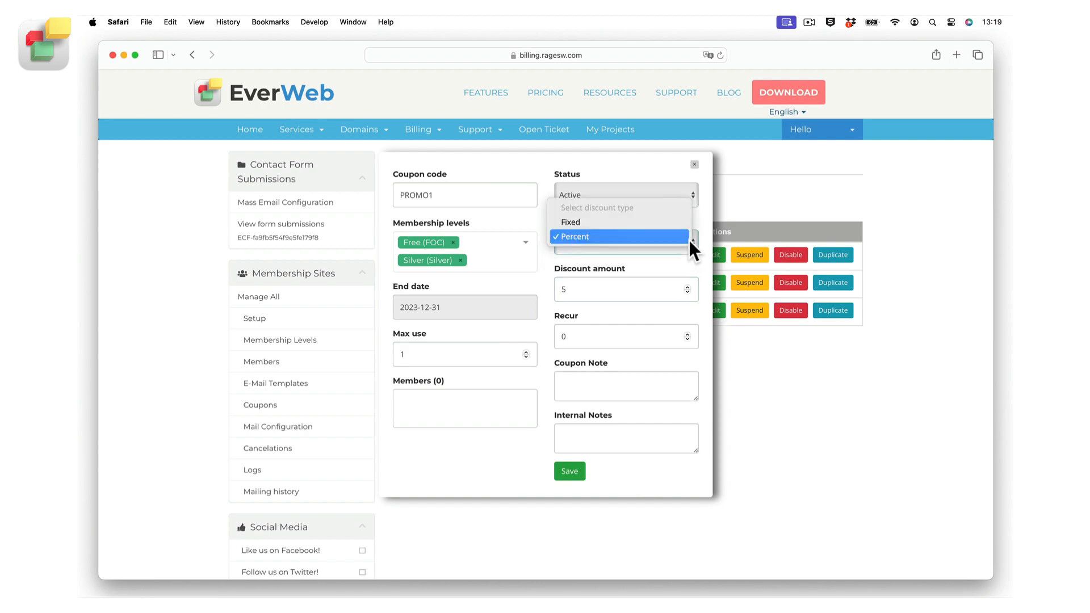
pyautogui.click(570, 223)
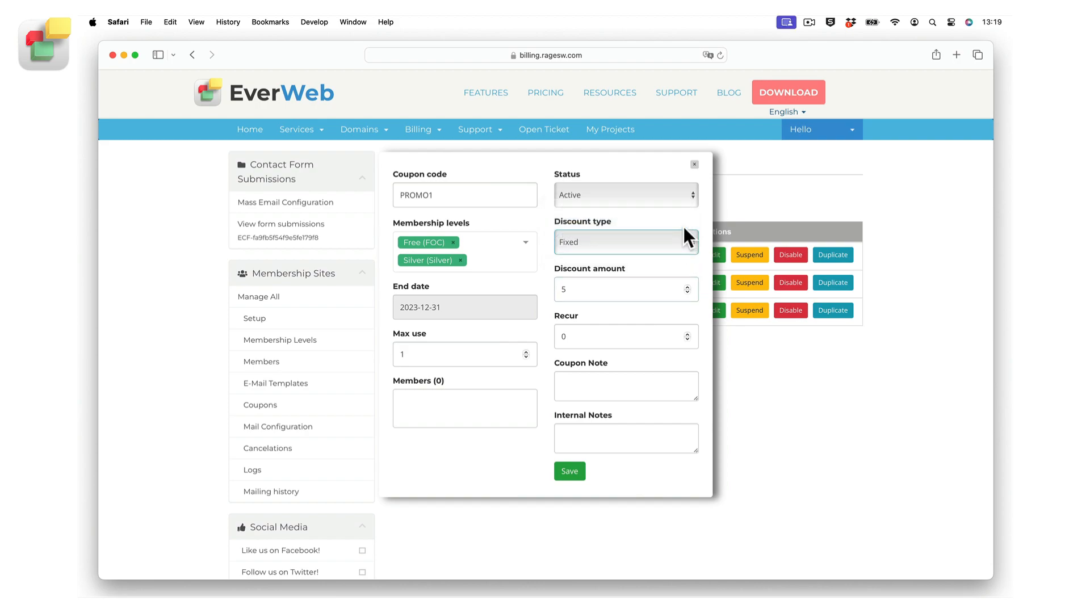
pyautogui.click(626, 386)
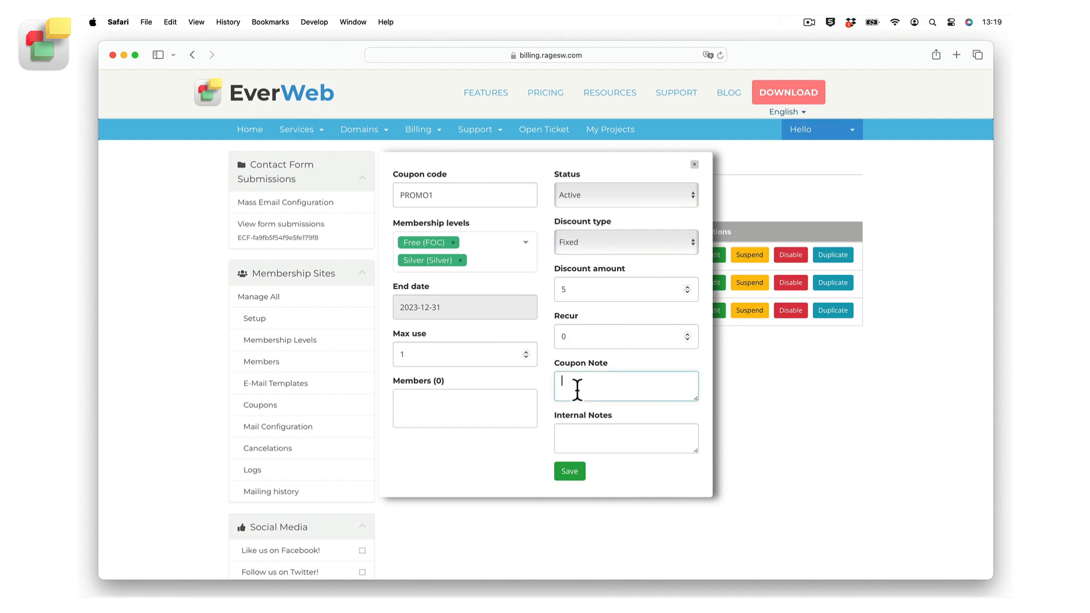
# - Add the note 'End of 2023 Yr Discount Promo' and save the PROMO1 coupon
pyautogui.write('End of 2023')
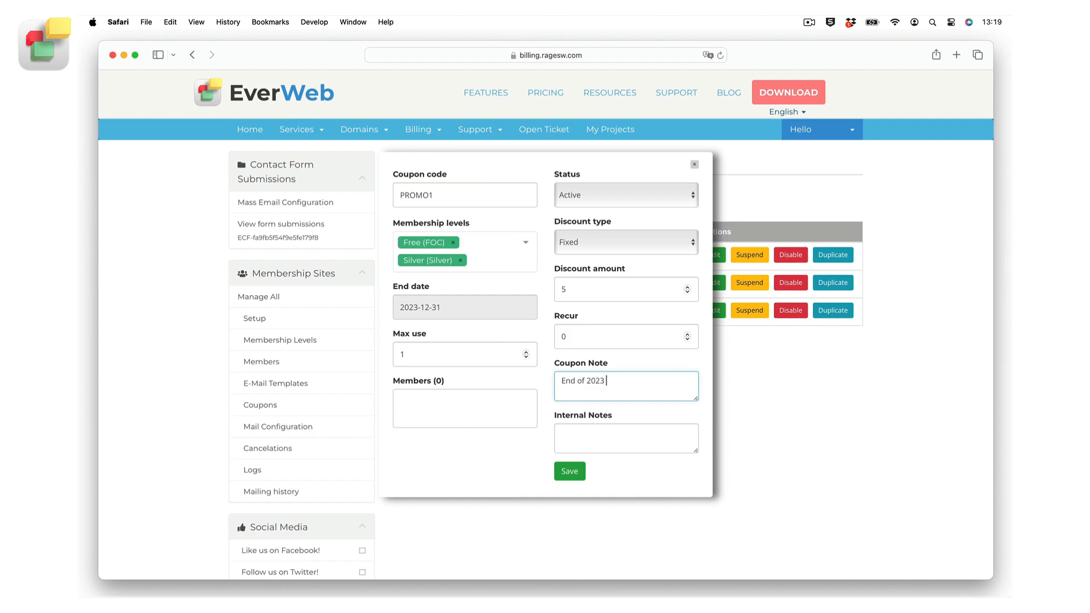
pyautogui.write('Yr Discount Promo')
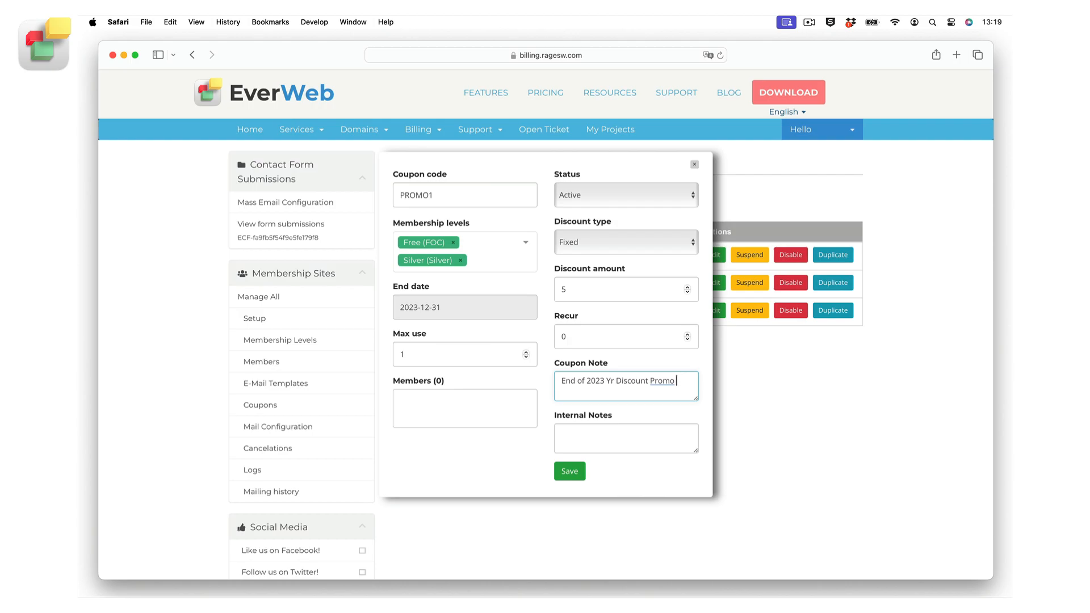
pyautogui.click(570, 471)
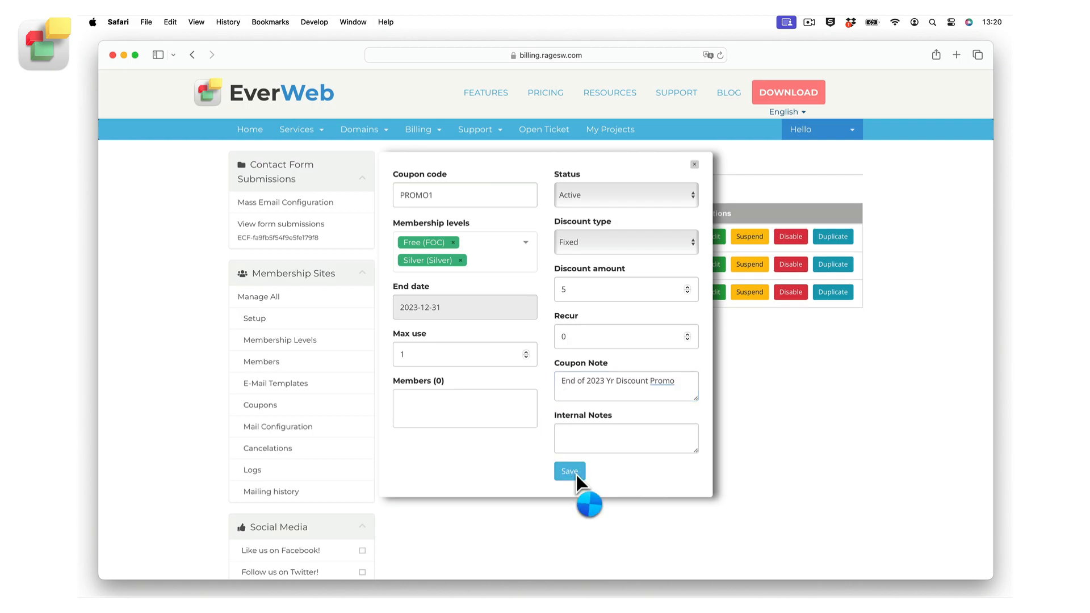
pyautogui.click(570, 472)
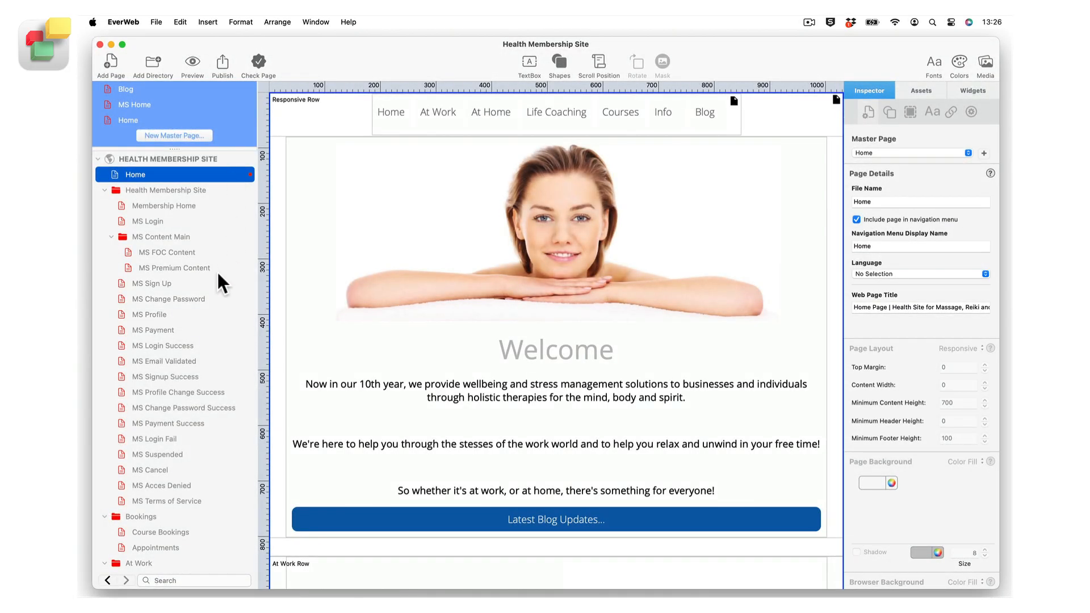
# - Select the MS Sign Up page and show the Widgets library
pyautogui.click(151, 284)
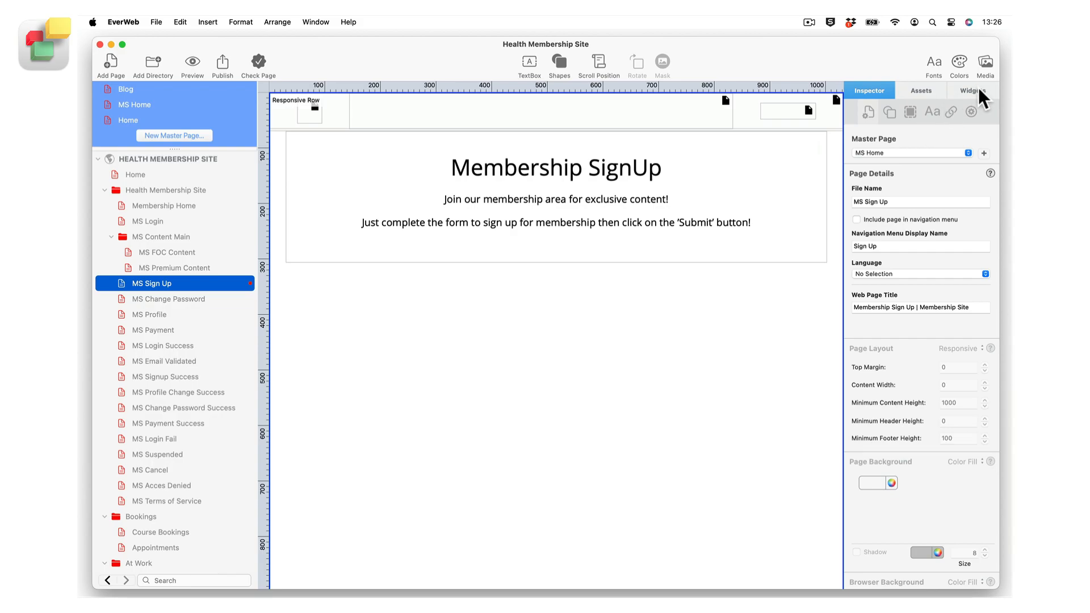
pyautogui.click(972, 91)
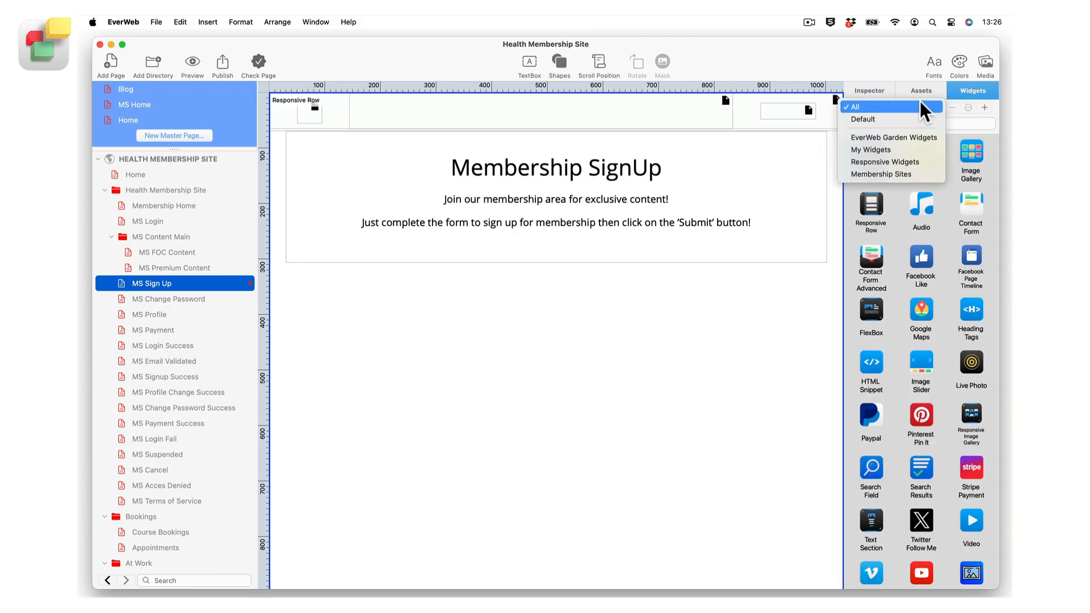
pyautogui.moveTo(902, 138)
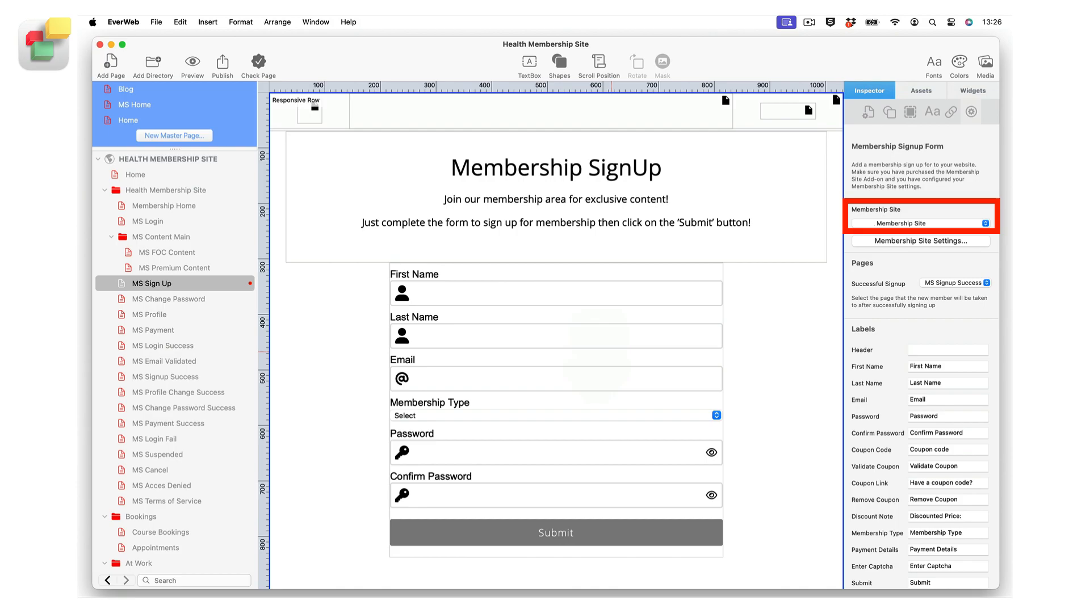
# - Set the signup form's Coupons option to 'Always Show Coupon Field'
pyautogui.click(921, 223)
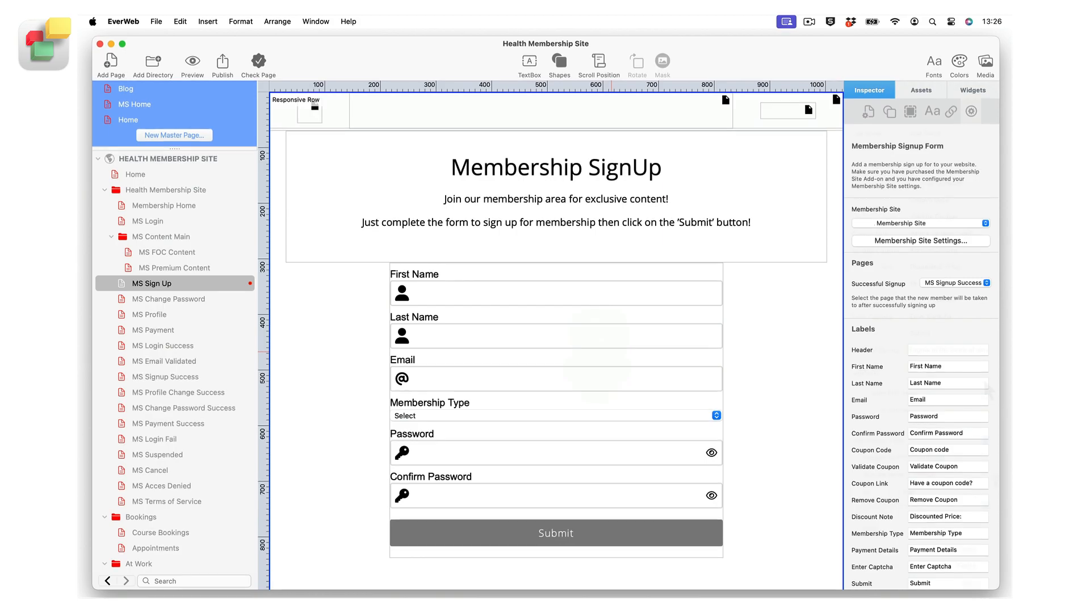
pyautogui.click(979, 441)
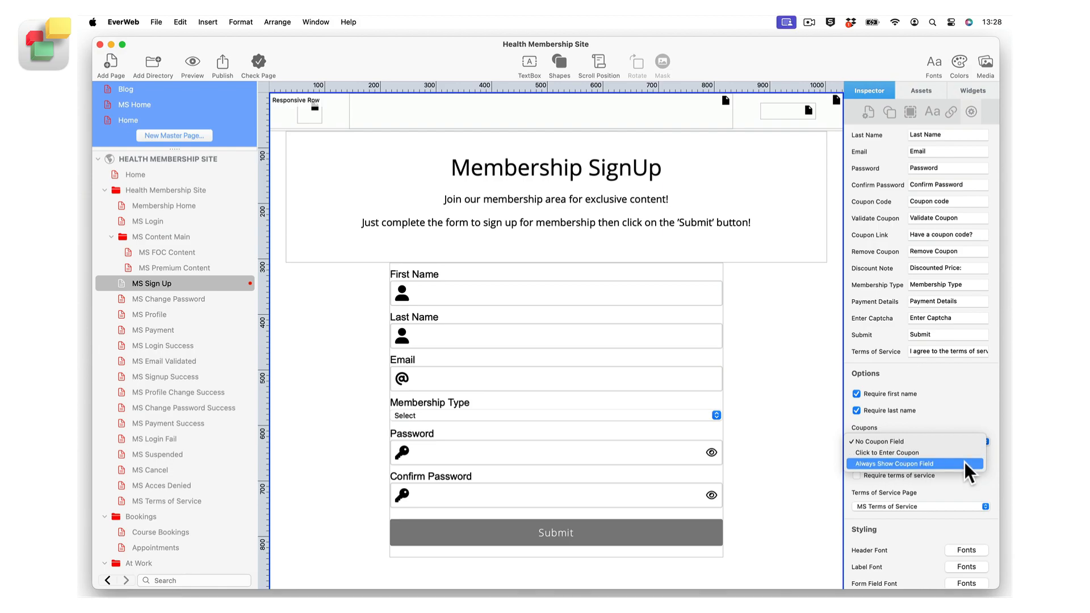
pyautogui.click(895, 464)
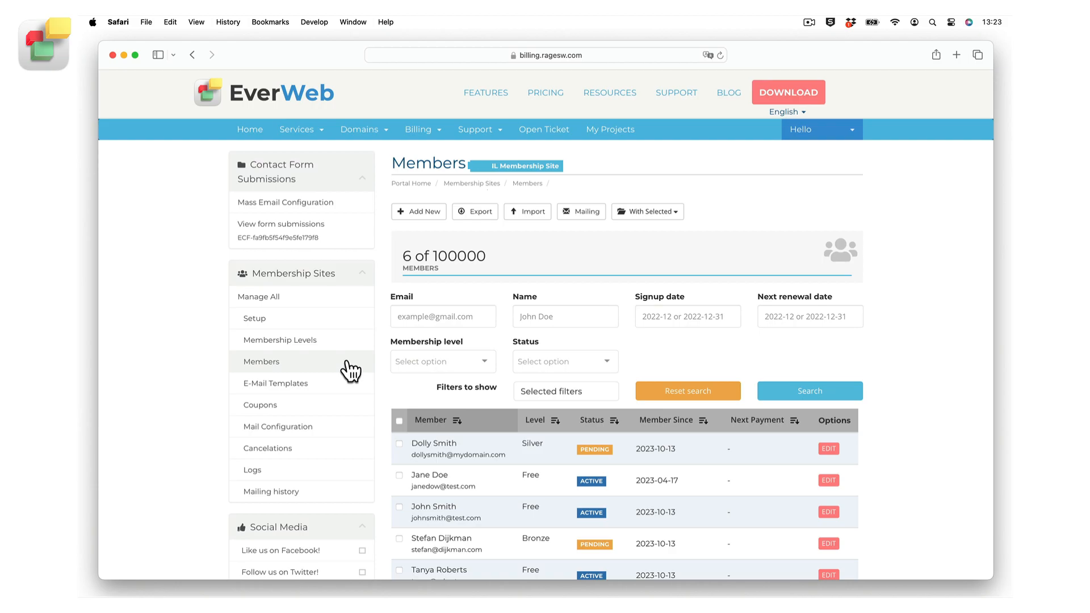
# - Add the Coupon filter to the Members search, save filters, and start entering PR
pyautogui.click(565, 391)
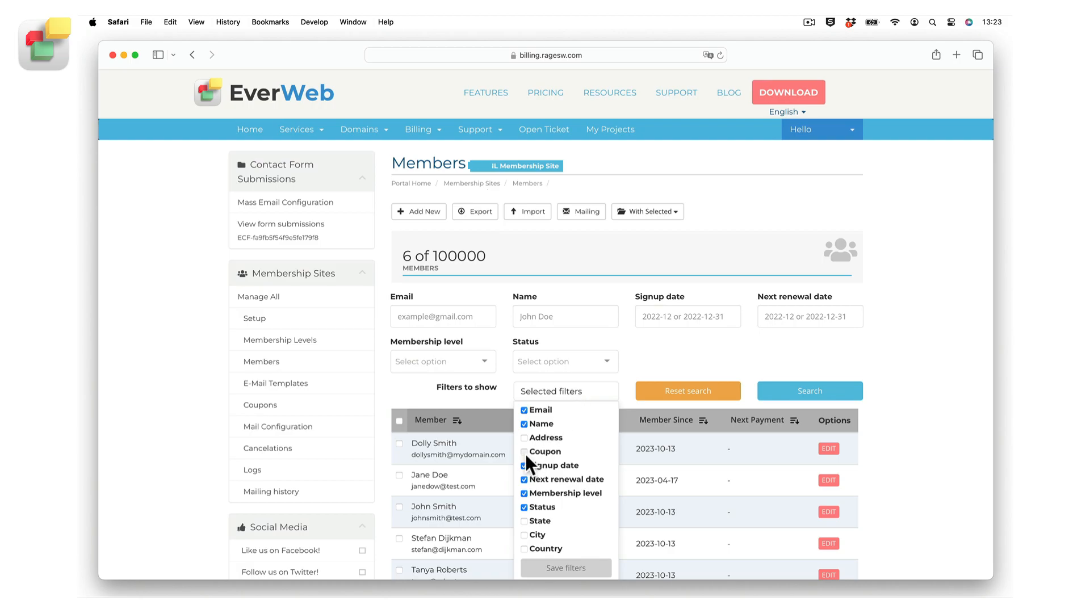
pyautogui.click(525, 452)
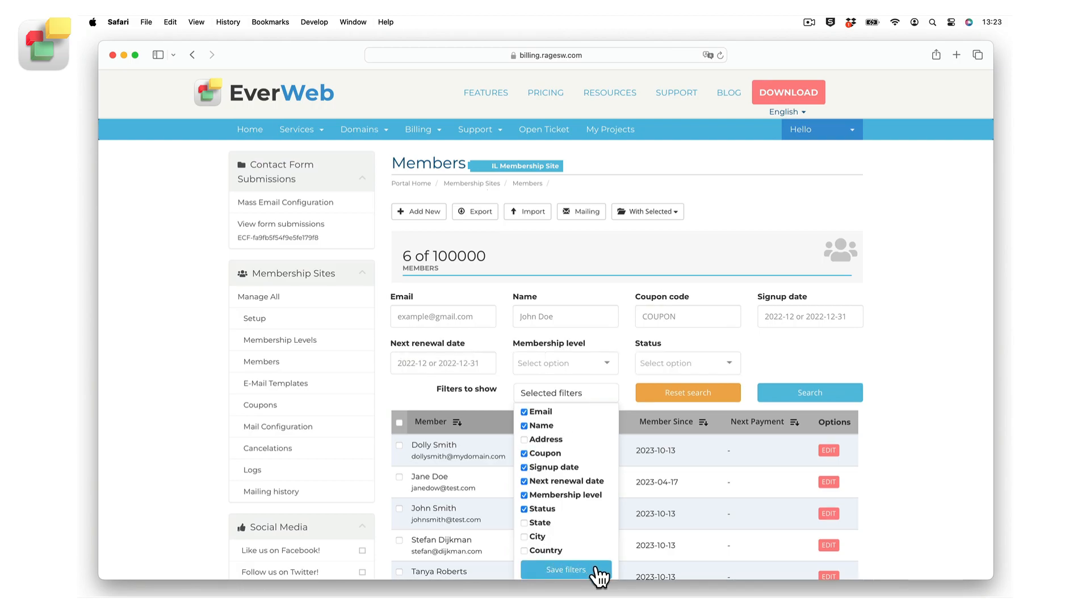
pyautogui.click(565, 570)
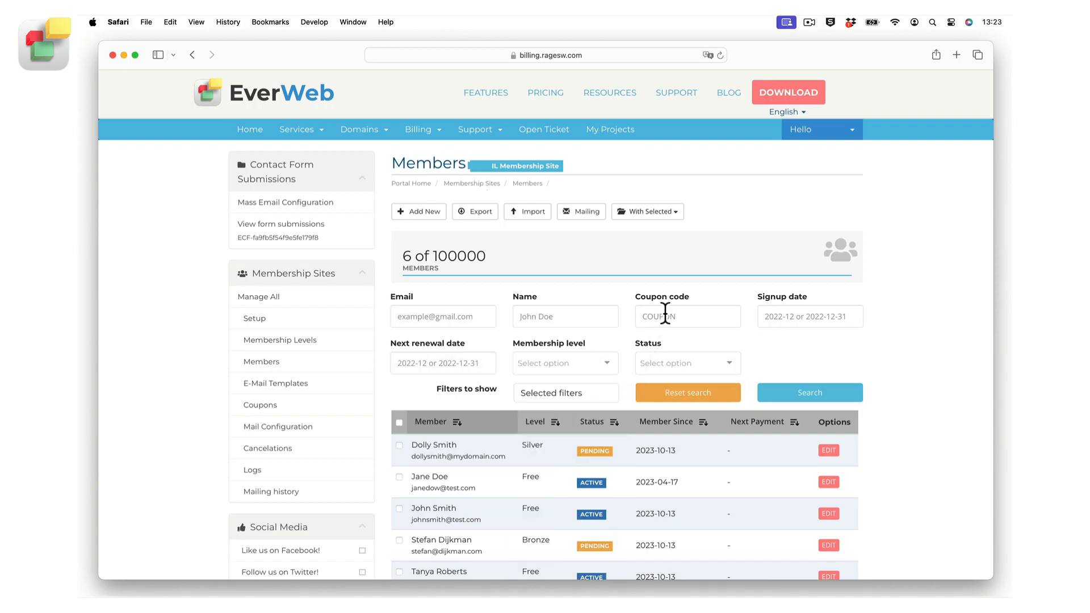
pyautogui.write('PR')
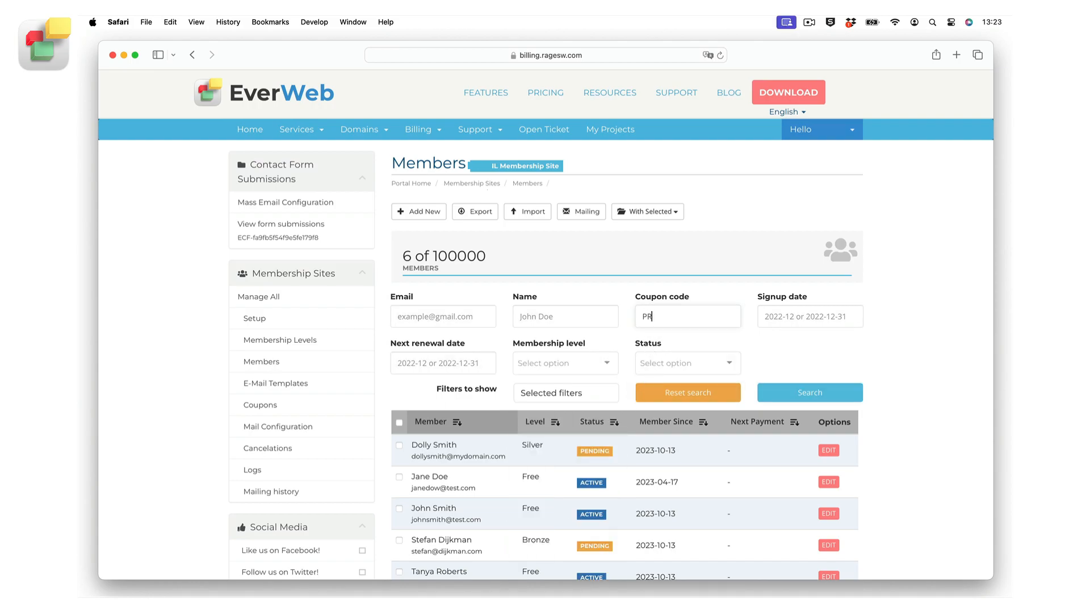